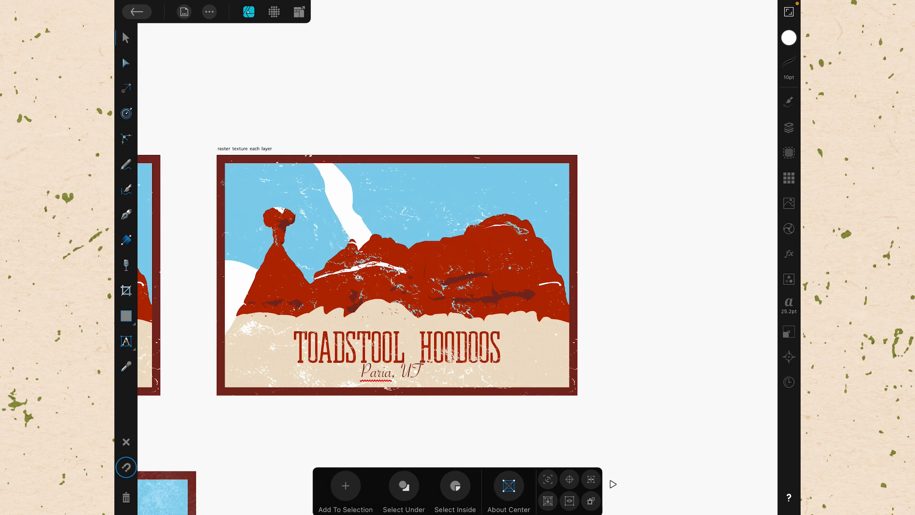
- Show the Layers studio listing the 'raster texture each layer' artboard's groups and masks
click(788, 128)
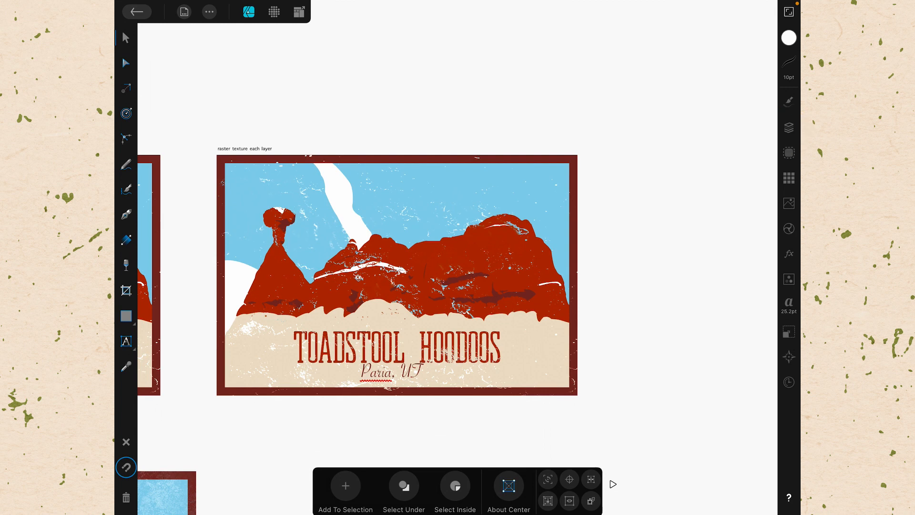
click(788, 127)
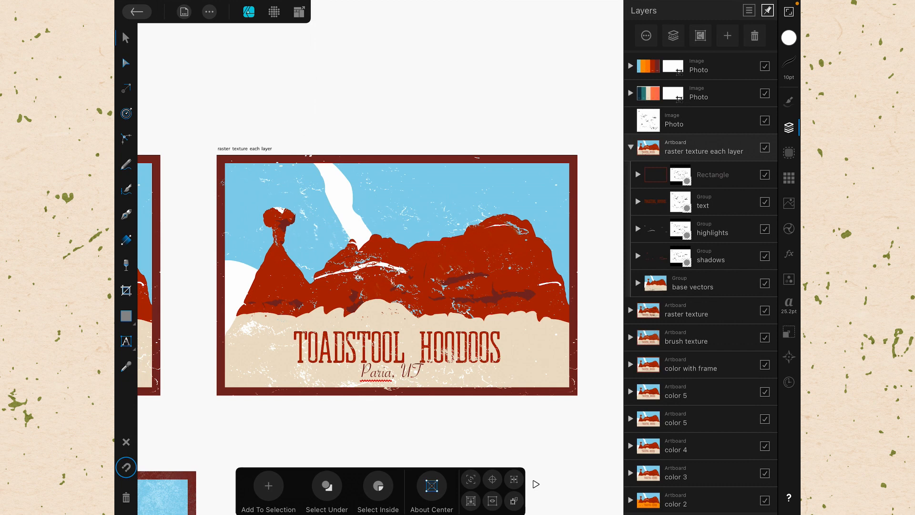
- Select the 'text' group with the Toadstool Hoodoos title and Paria, UT subtitle
click(702, 202)
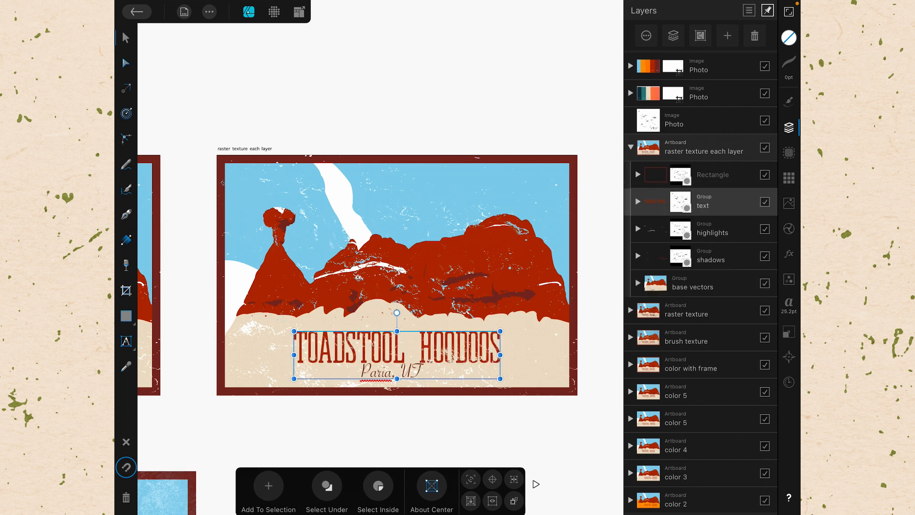
- Expand the text group and delete its Photo texture mask
click(639, 201)
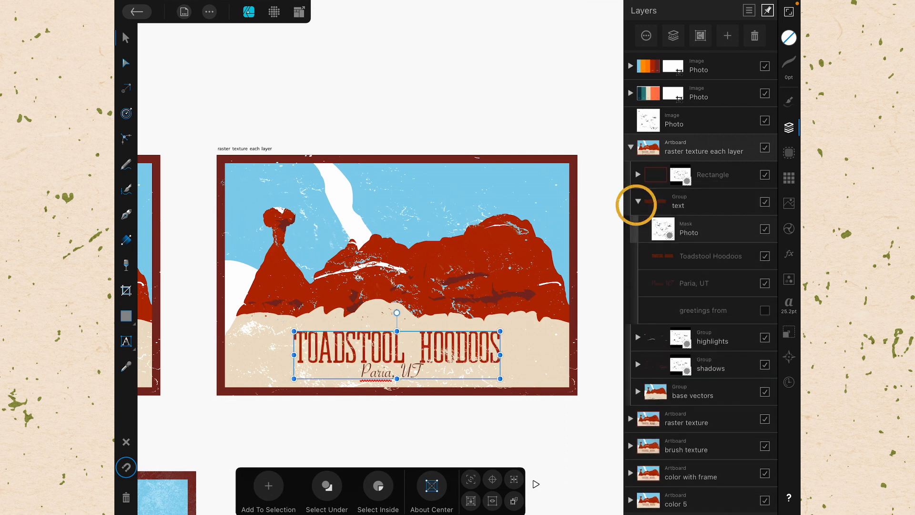
click(638, 201)
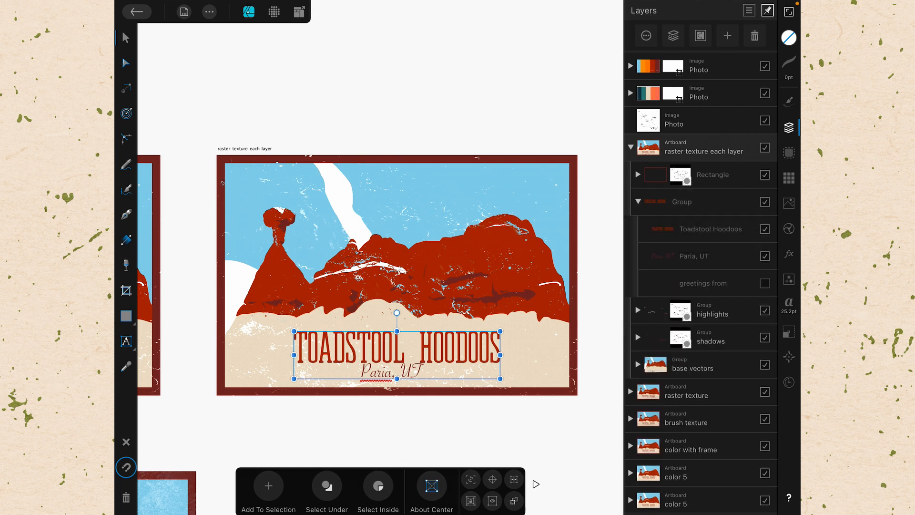
- Select the Toadstool Hoodoos and Paria, UT layers together, leaving 'greetings from' unselected
click(763, 283)
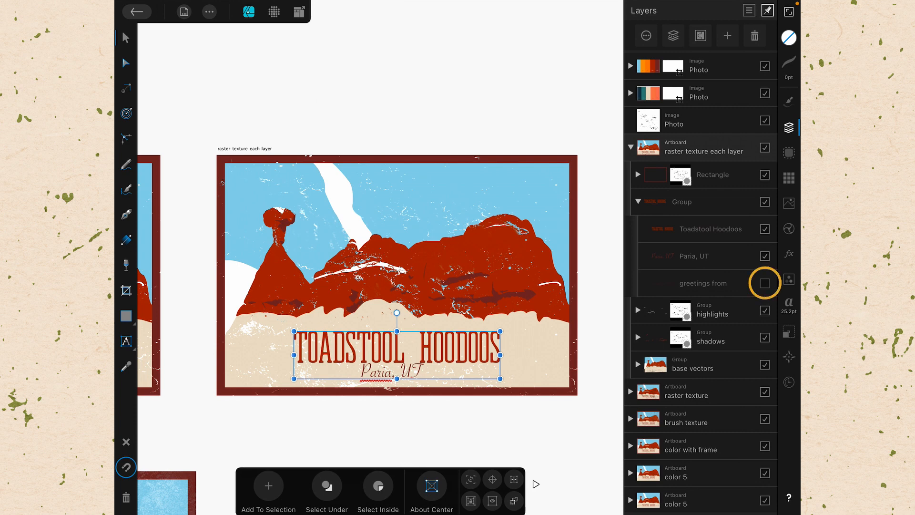
click(763, 283)
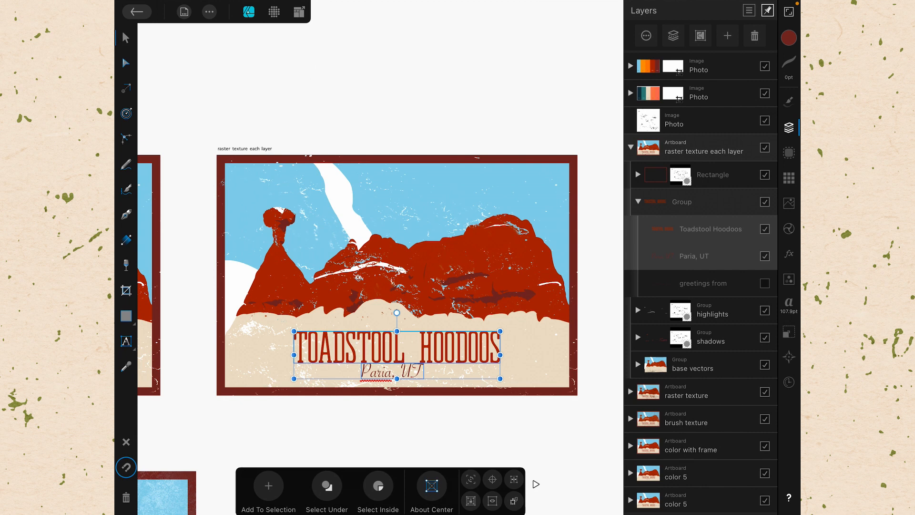
- Show Layer Options for the 'base vectors' group with its rename dialog up
click(638, 201)
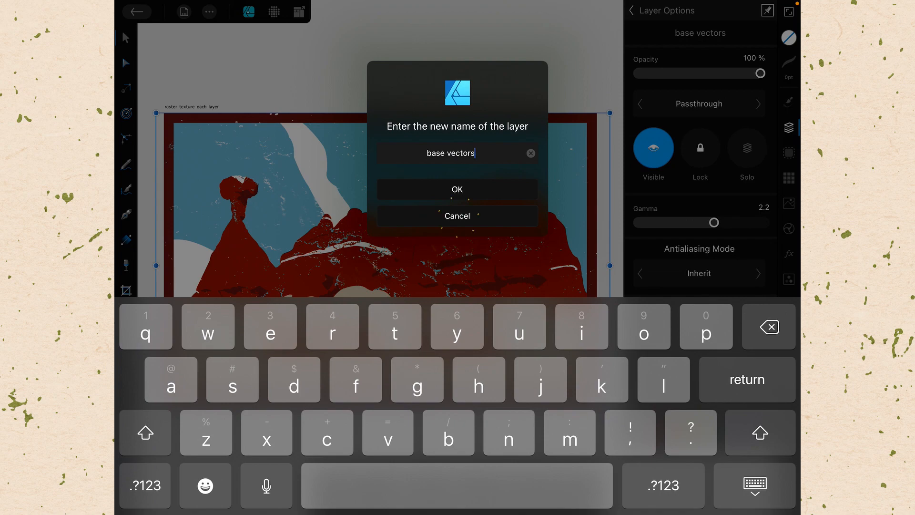
- Cancel renaming, test about 77% opacity, restore 100% and return to the layer list
click(457, 189)
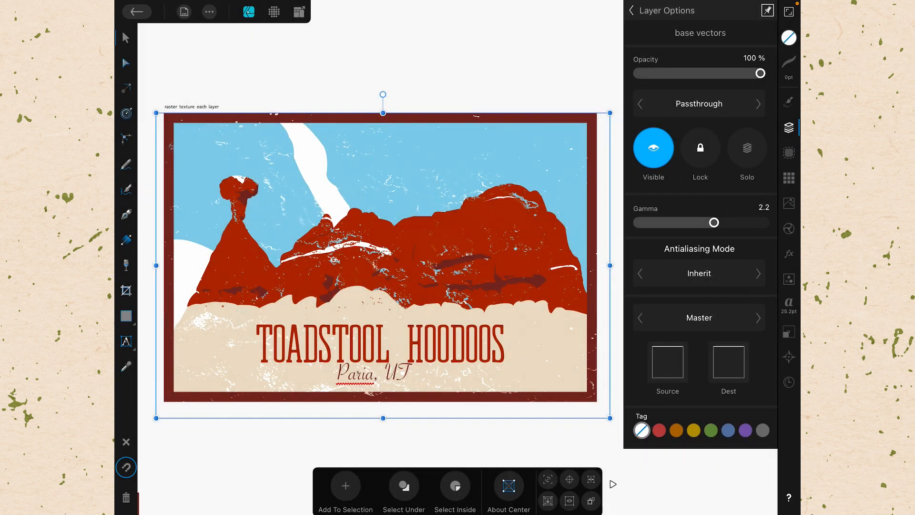
drag(760, 74, 714, 74)
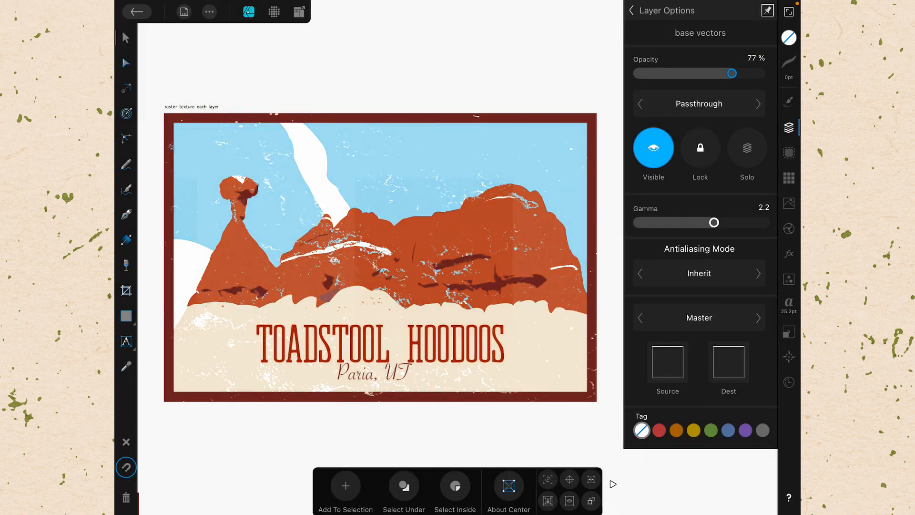
drag(728, 74, 760, 73)
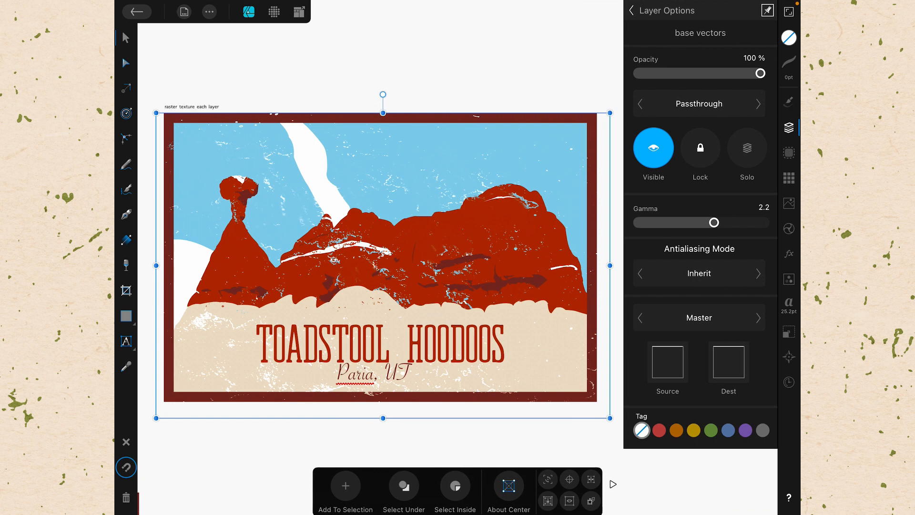
click(697, 103)
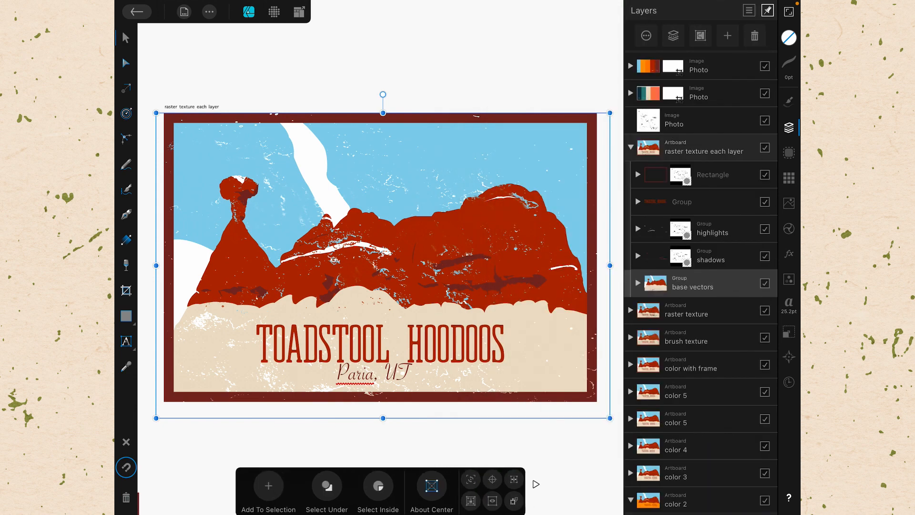
- Try Hard Light and Lighter Color blending on the red rock Curve, then leave it Normal
click(639, 283)
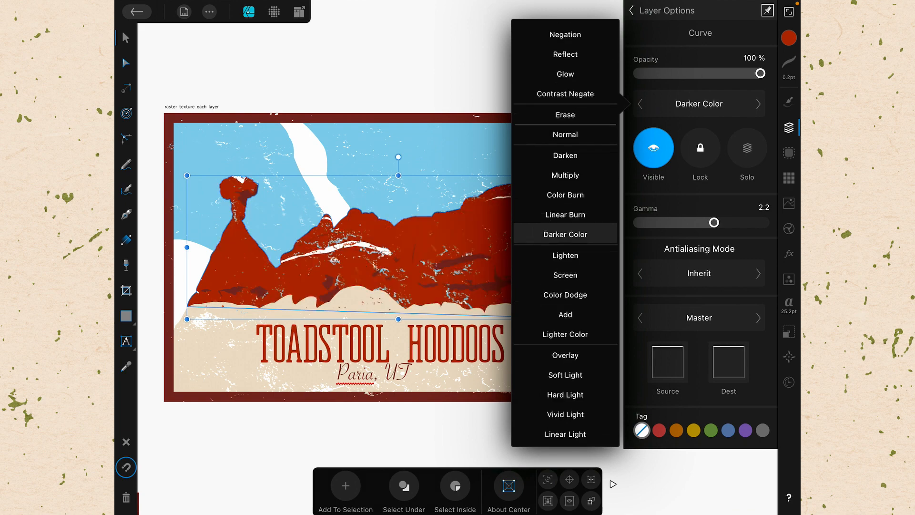
click(564, 230)
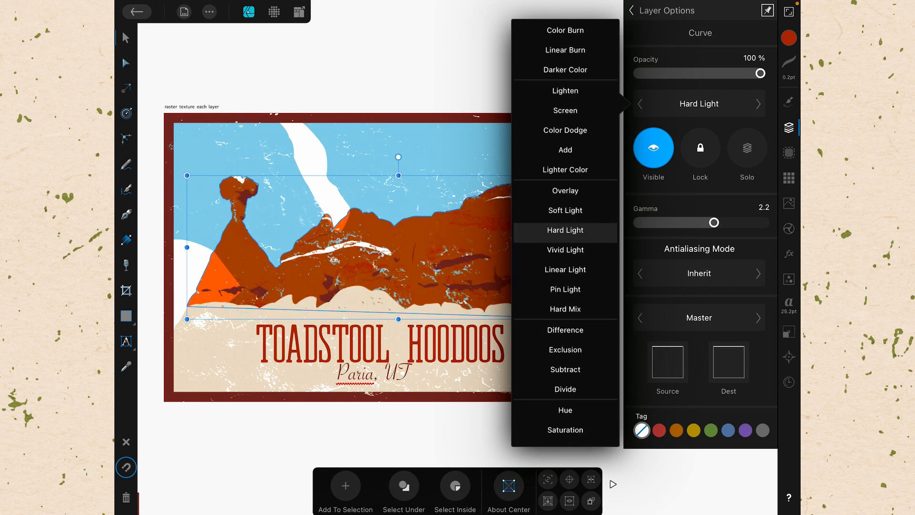
click(564, 235)
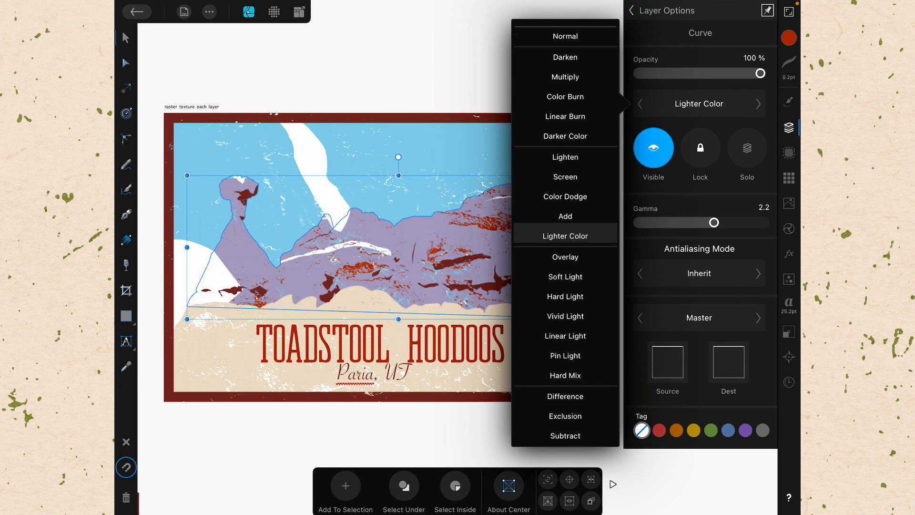
click(564, 35)
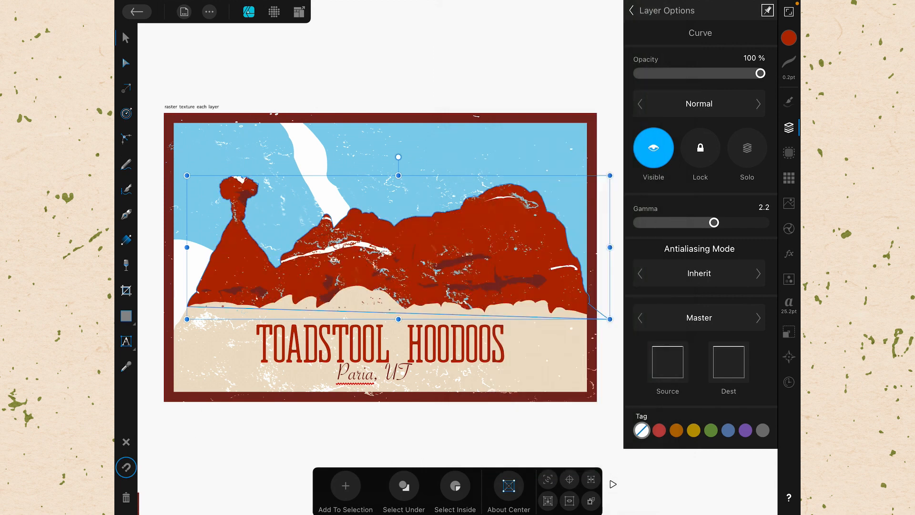
- Lock the red rock Curve briefly, then unlock it, keeping full opacity and Normal blending
click(653, 147)
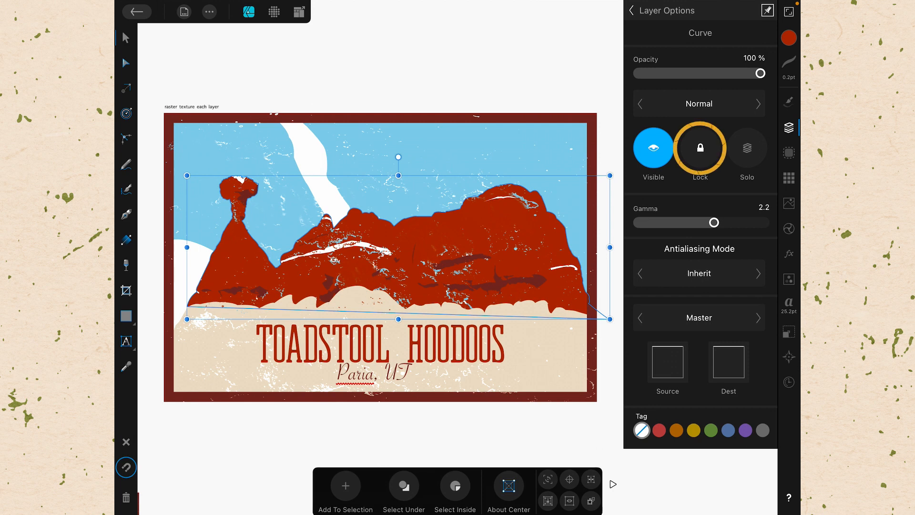
click(699, 148)
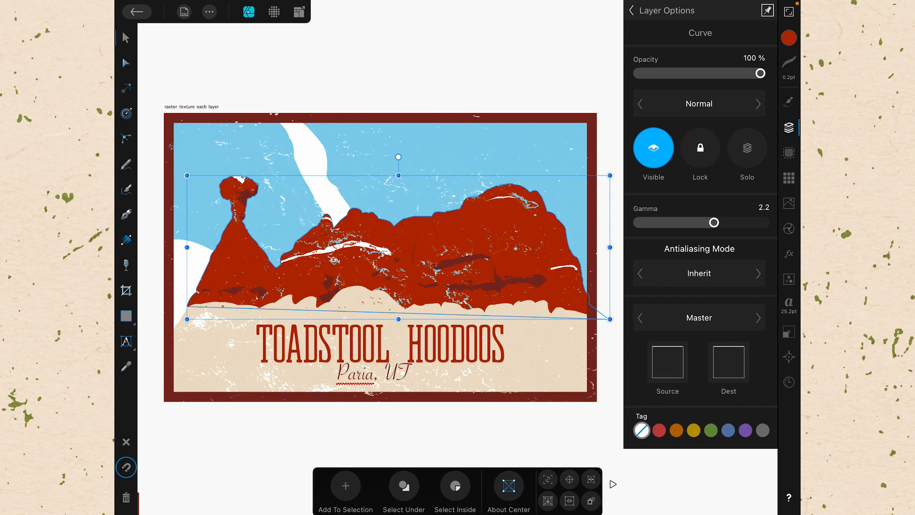
click(699, 147)
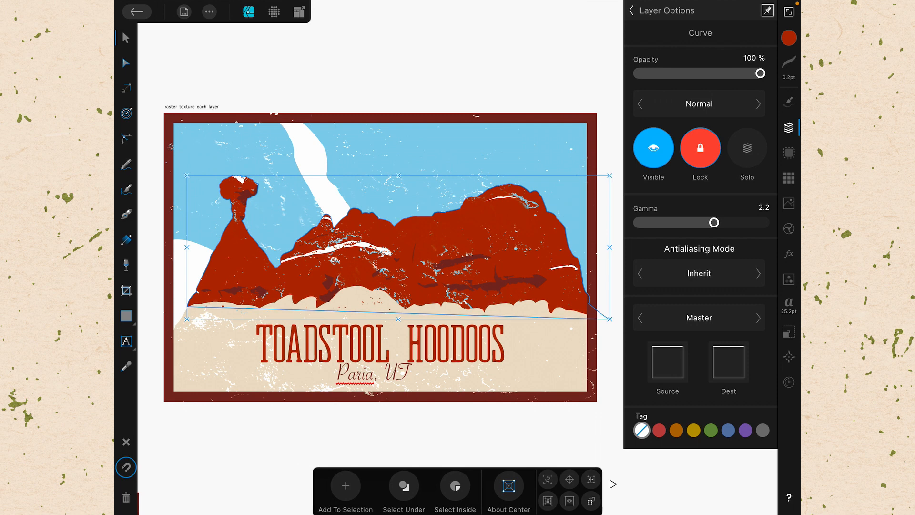
click(700, 148)
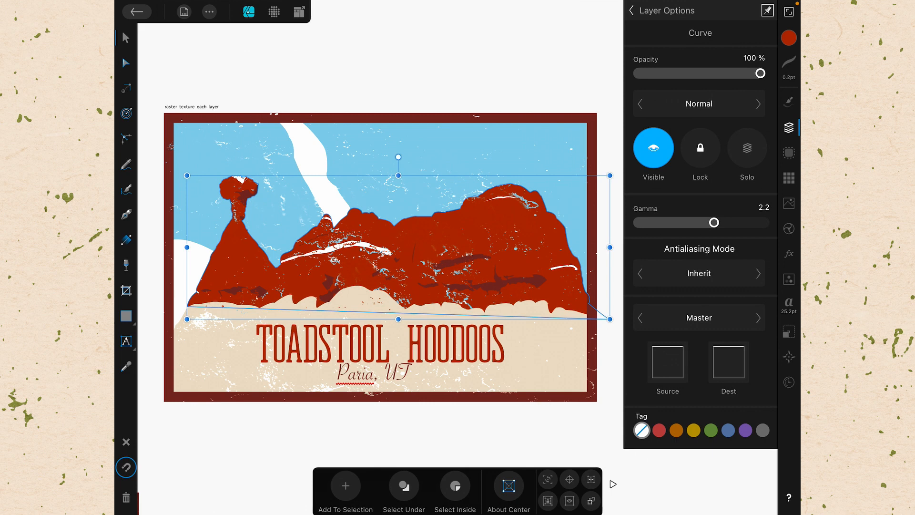
click(746, 148)
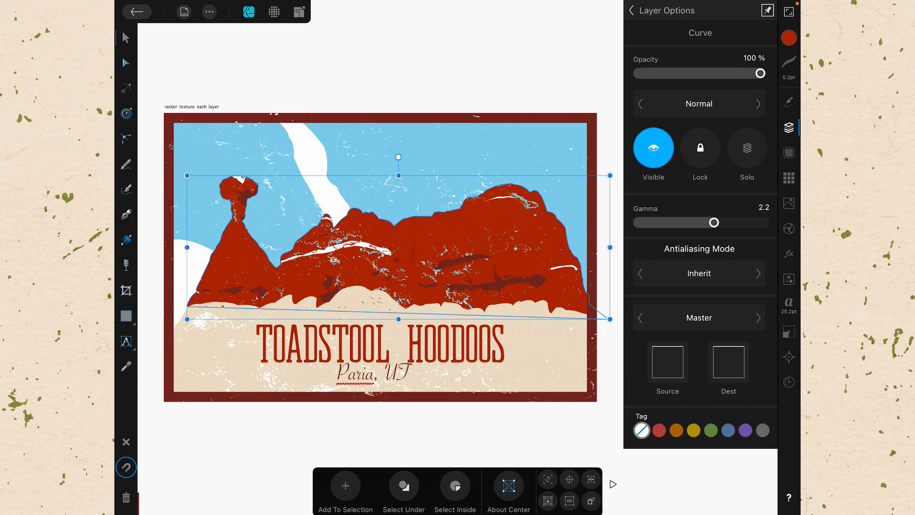
- Return to the layer list and collapse the base vectors group, revealing the other artboards
click(659, 431)
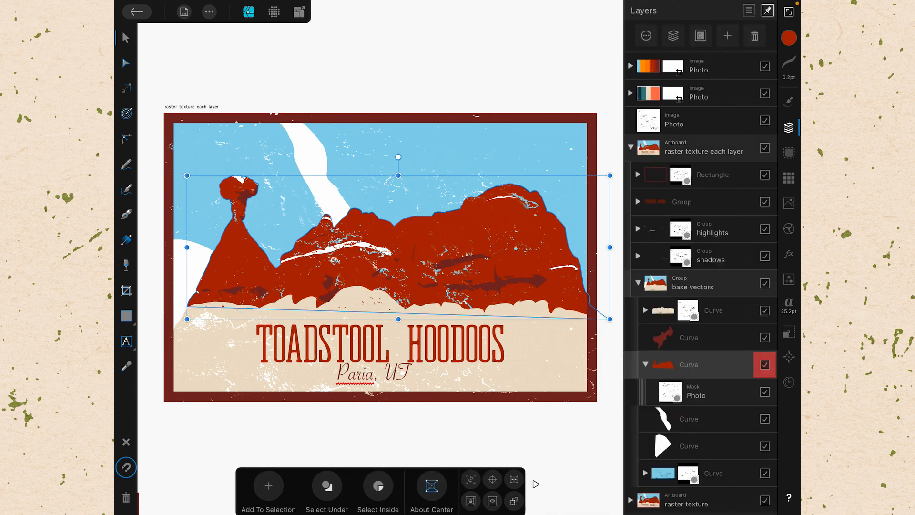
click(763, 364)
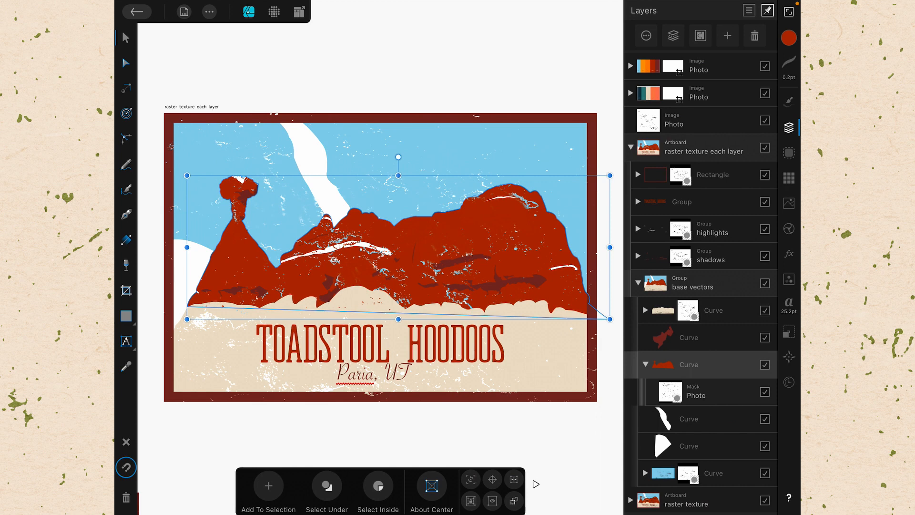
click(672, 35)
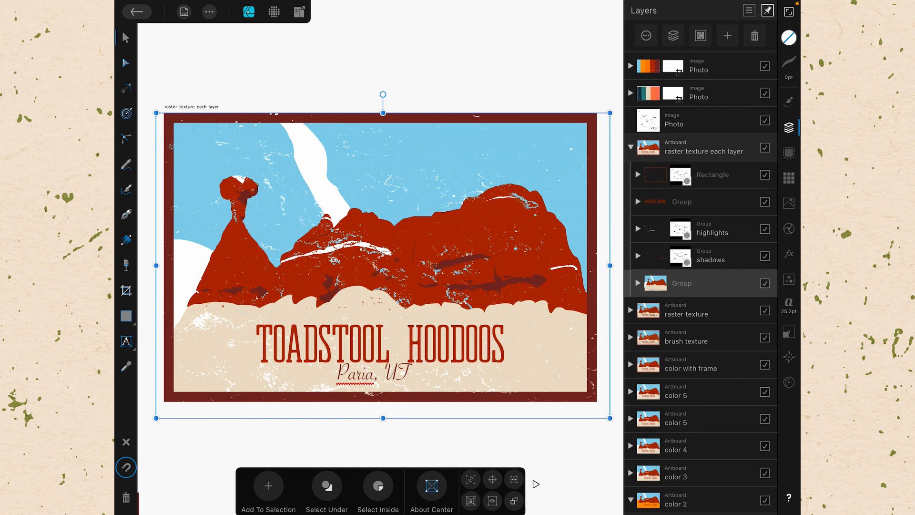
click(727, 35)
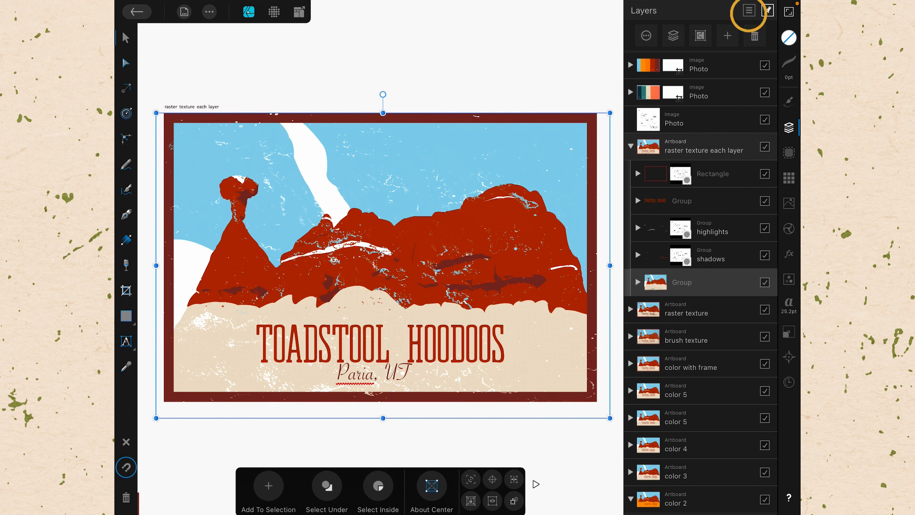
- Leave the postcard and create a new blank document with an empty white canvas
click(749, 10)
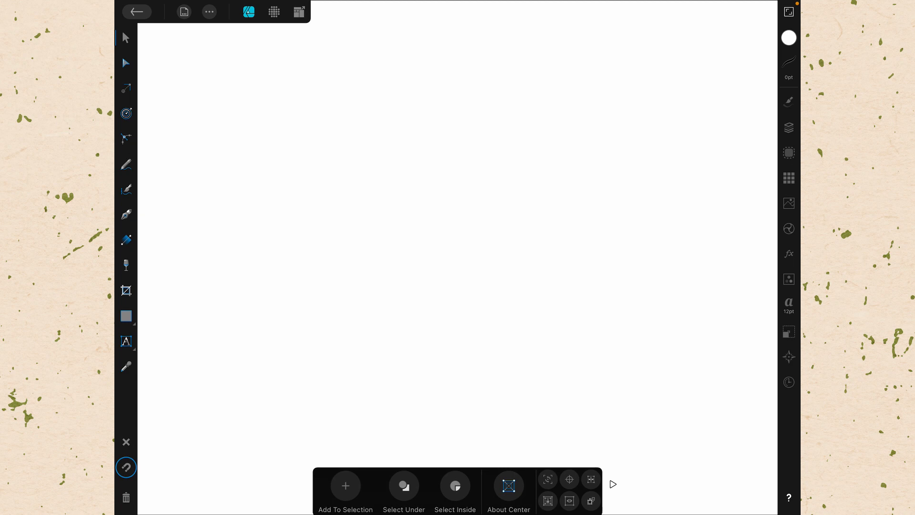
- Draw a rectangle in the middle of the page, then switch to the Cog shape and draw a cog over it
click(788, 128)
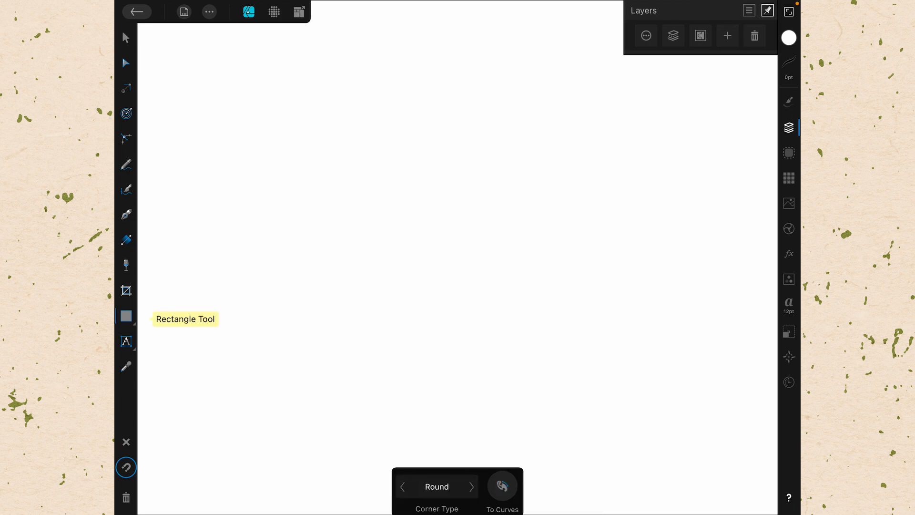
drag(267, 116, 612, 414)
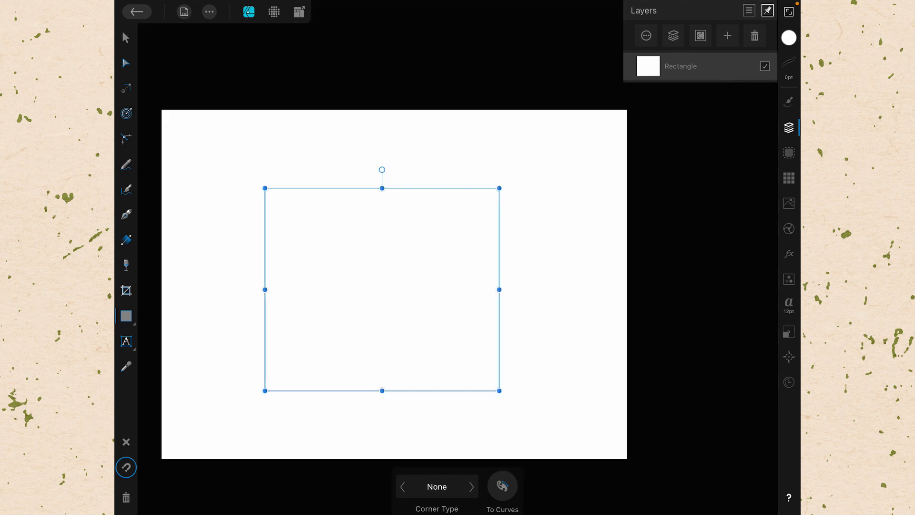
click(126, 316)
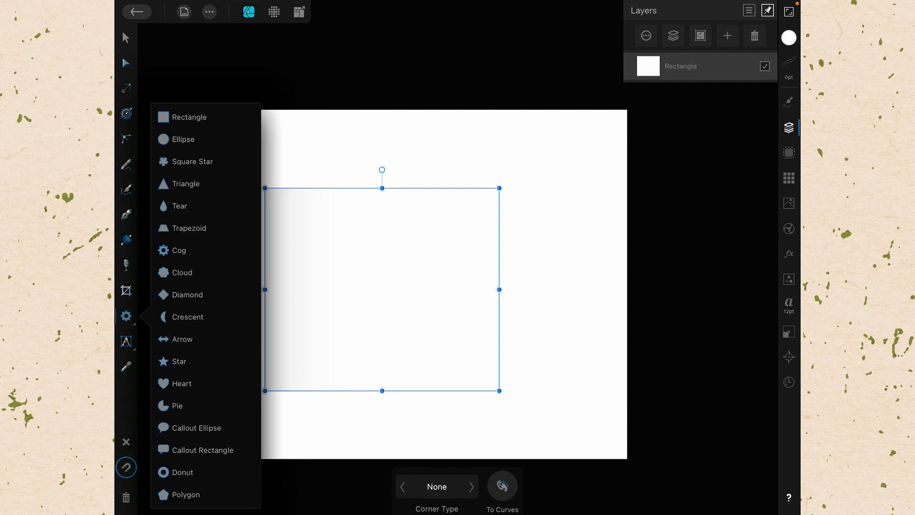
click(178, 249)
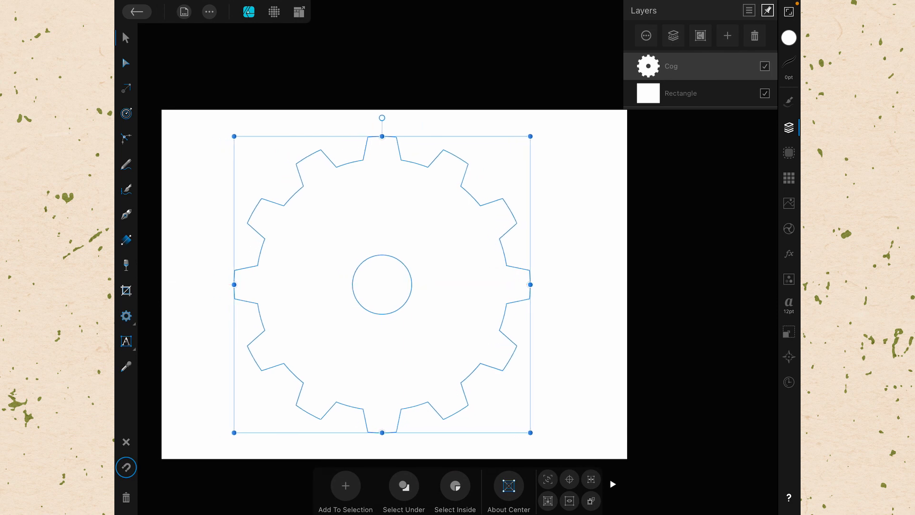
- Fill the cog with red from the Swatches and return to the Layers studio
click(788, 37)
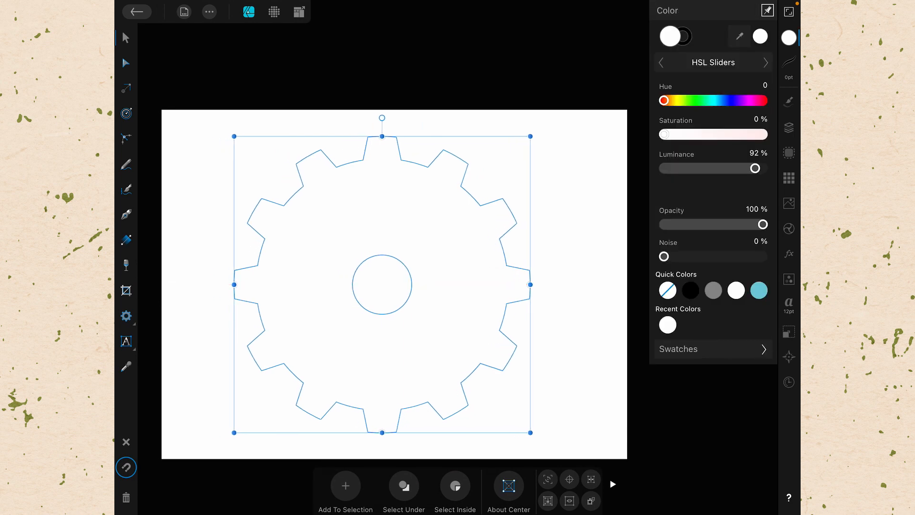
click(679, 349)
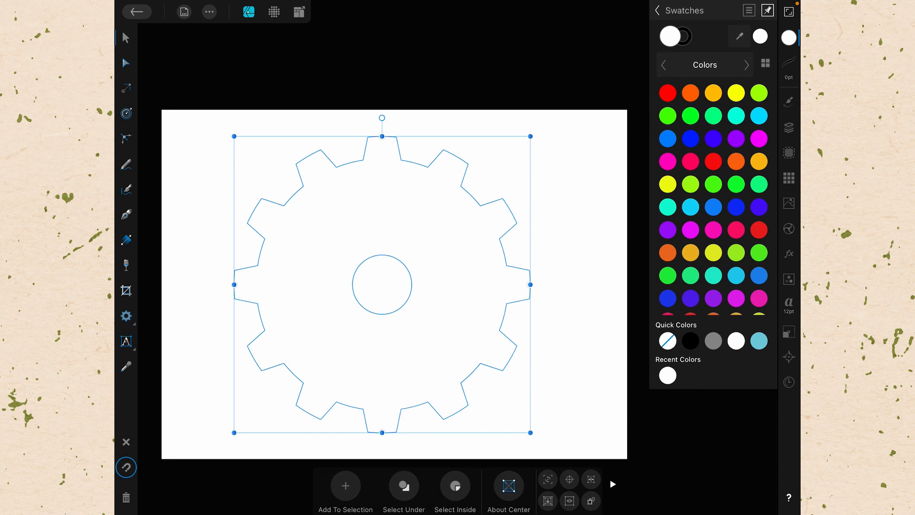
click(667, 92)
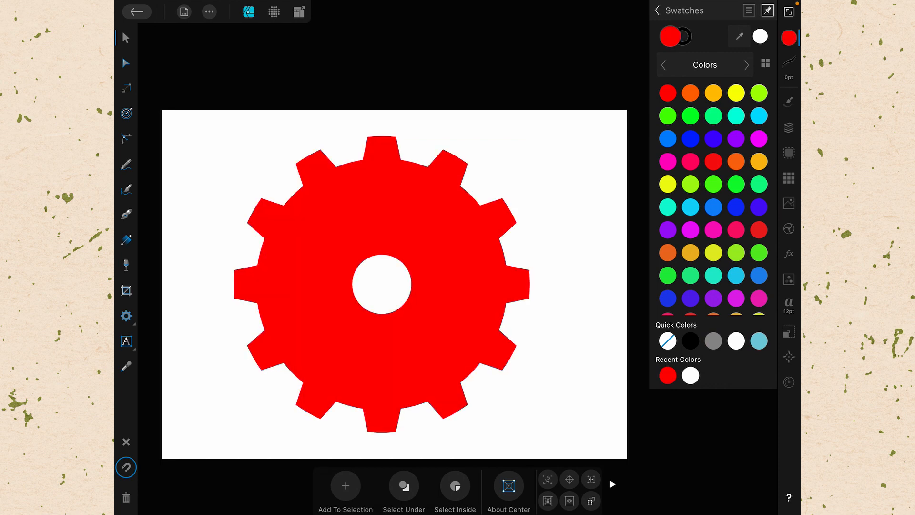
click(788, 127)
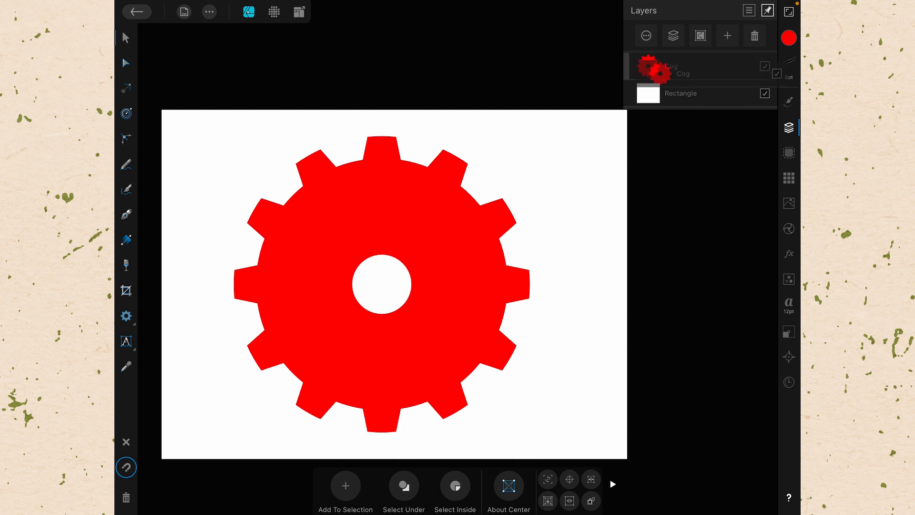
- Drag the cog layer onto the rectangle to try masking and clipping, ending with the rectangle above the cog hiding its centre
drag(671, 66, 671, 82)
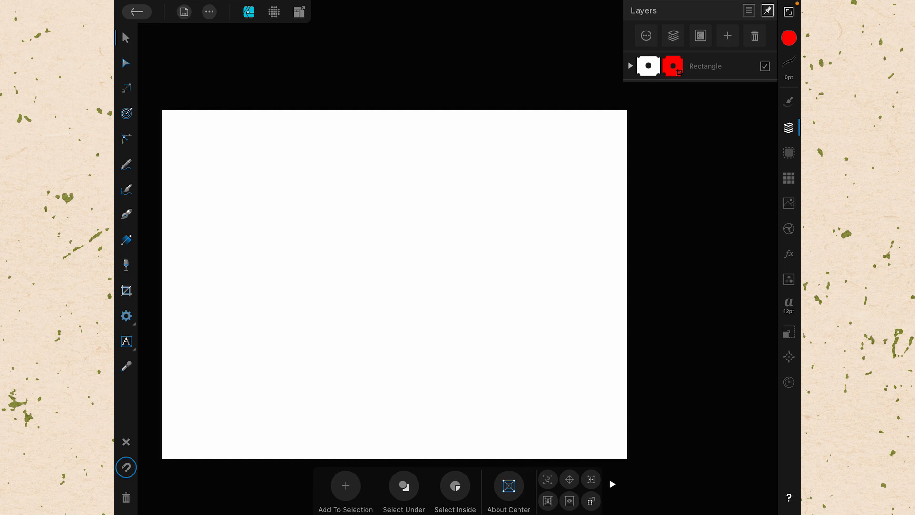
click(630, 66)
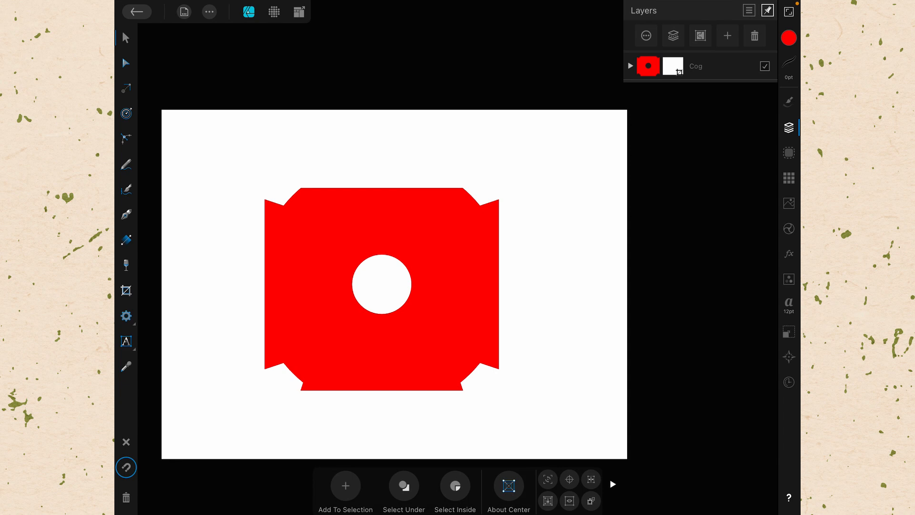
click(630, 66)
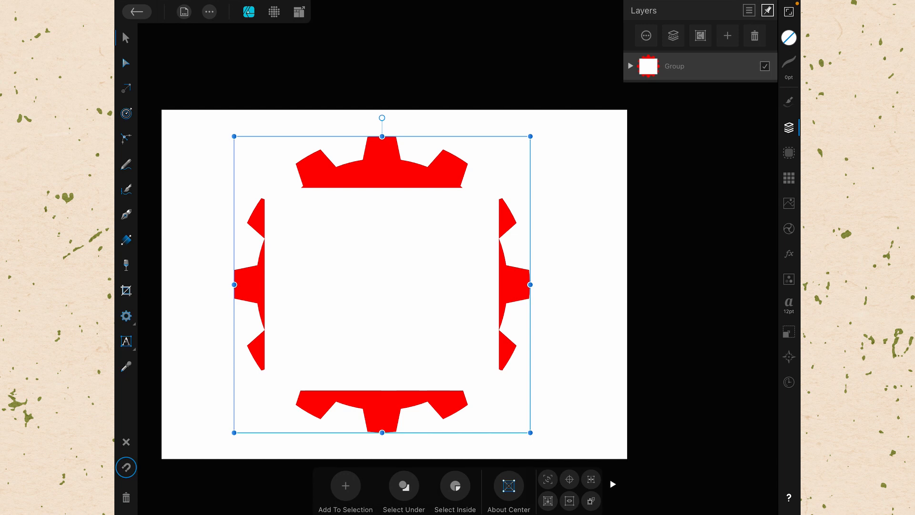
click(630, 66)
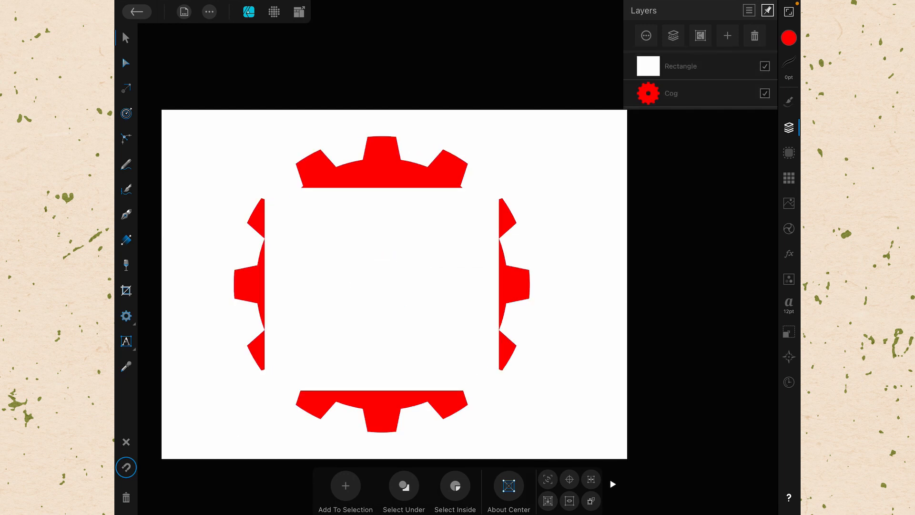